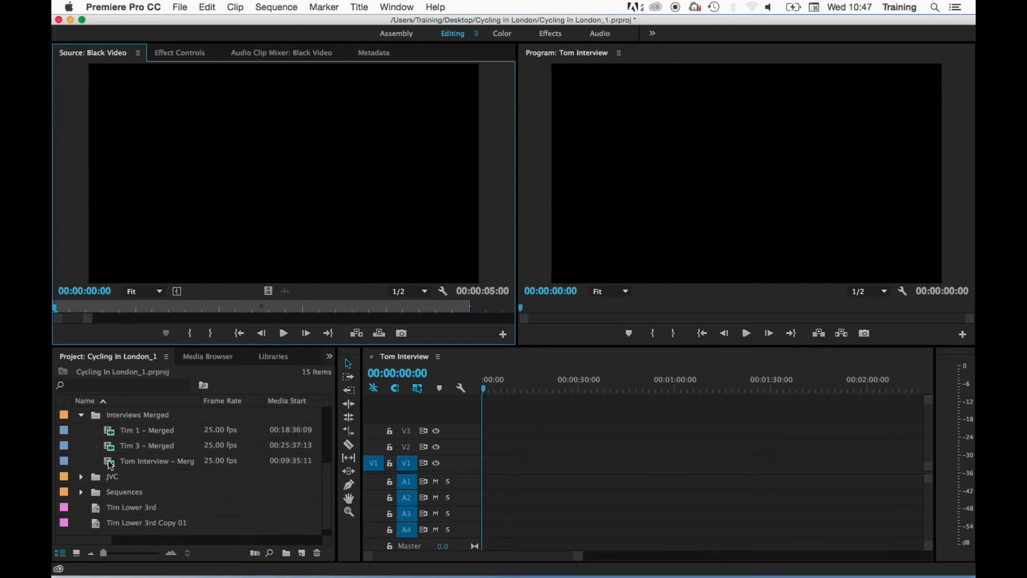
# Load Tom Interview – Merged into the Source Monitor and jump to a point in the clip
pyautogui.doubleClick(157, 461)
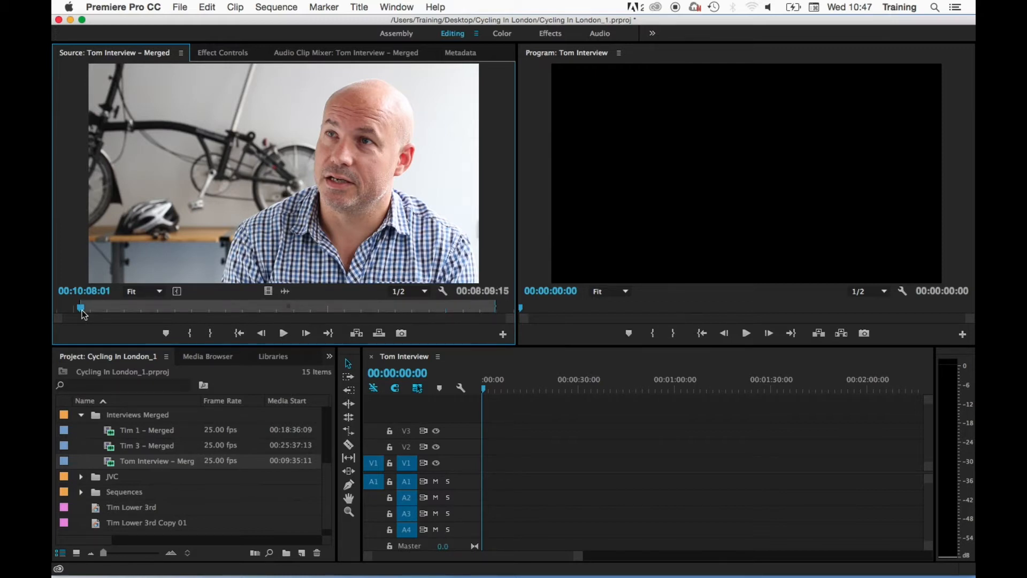
pyautogui.click(283, 332)
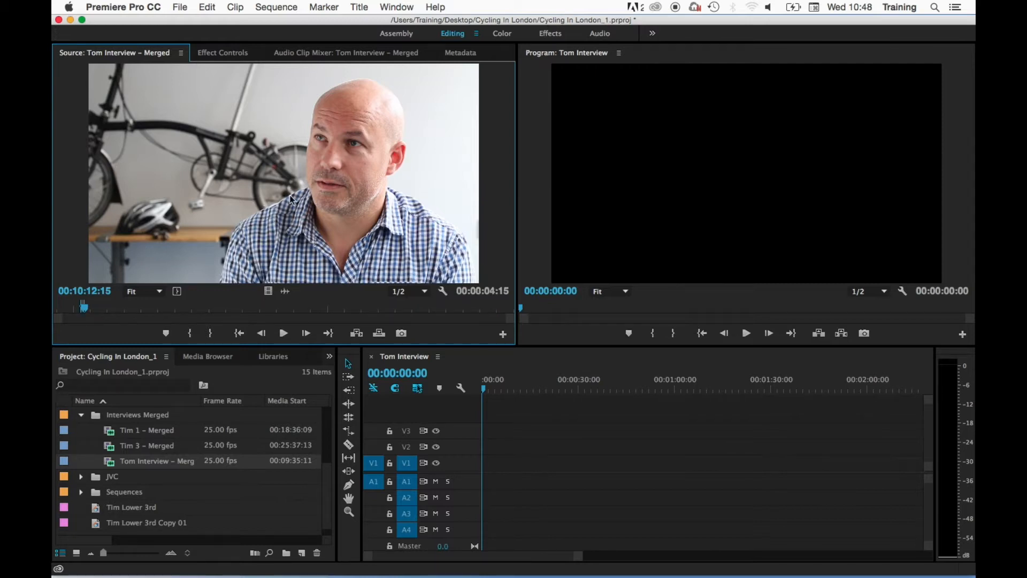
pyautogui.moveTo(275, 164)
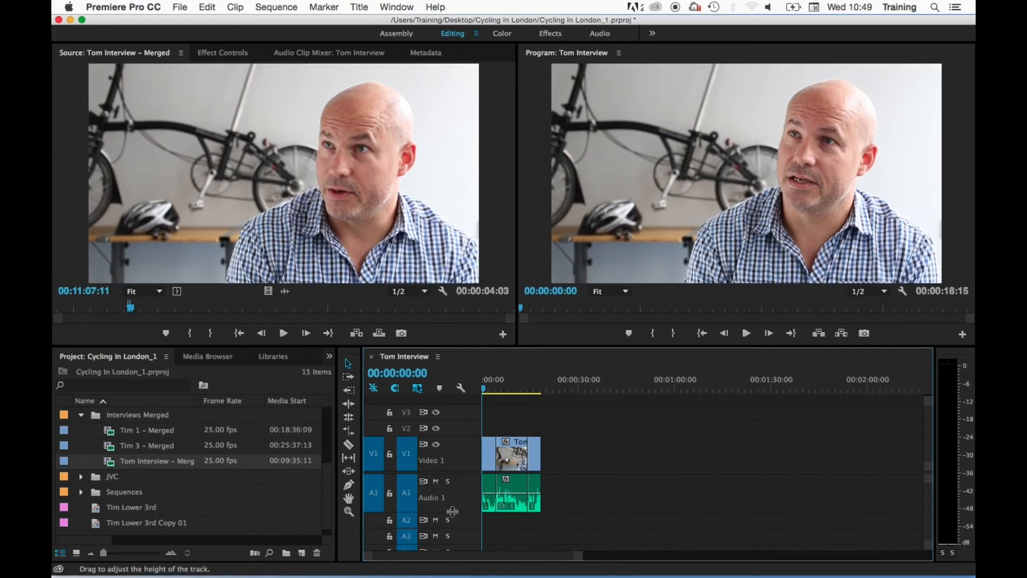
pyautogui.moveTo(588, 542)
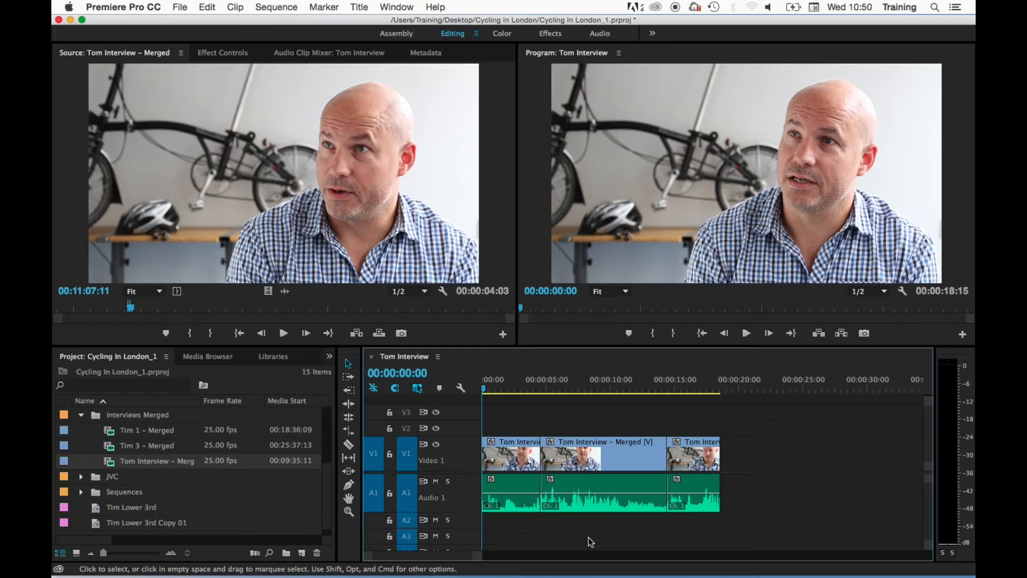
pyautogui.moveTo(582, 419)
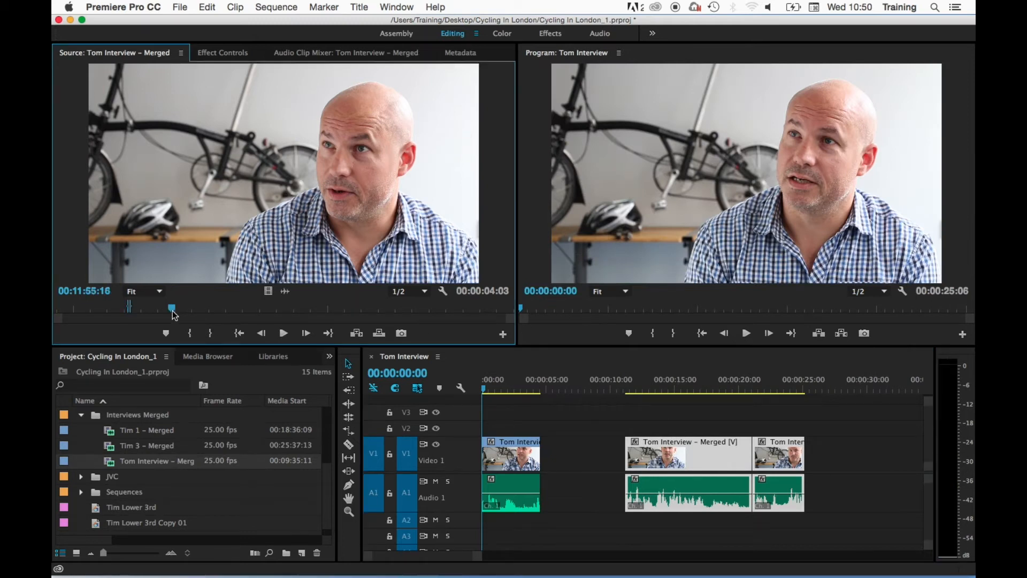
# Move the Source Monitor playhead to a later point in the interview
pyautogui.click(283, 334)
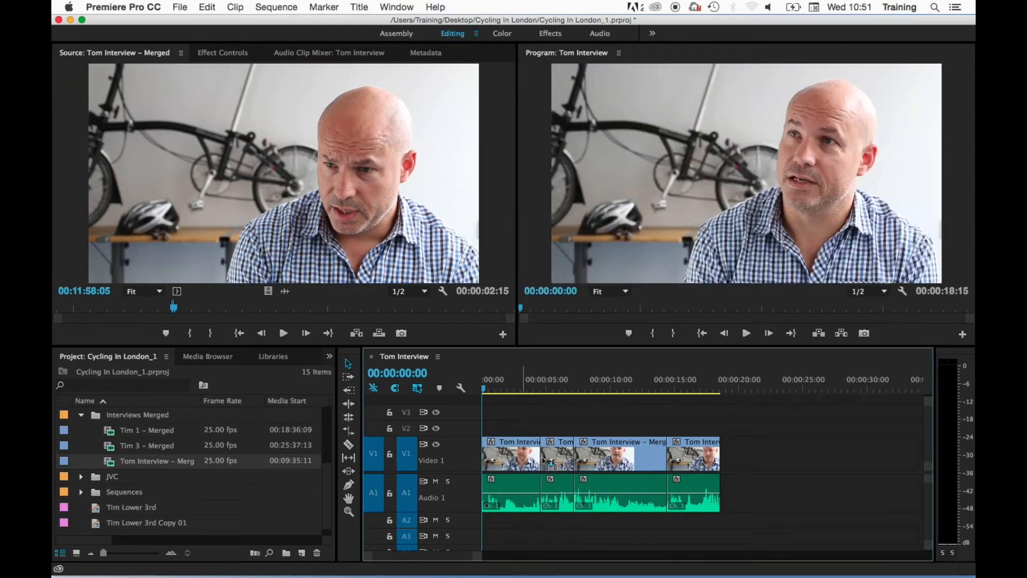
pyautogui.moveTo(587, 454)
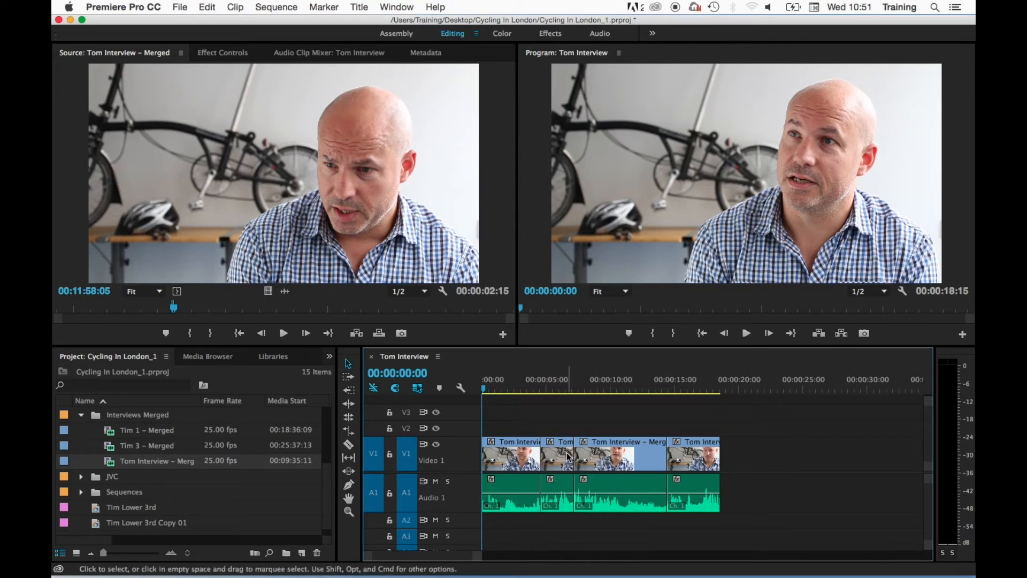
pyautogui.moveTo(583, 459)
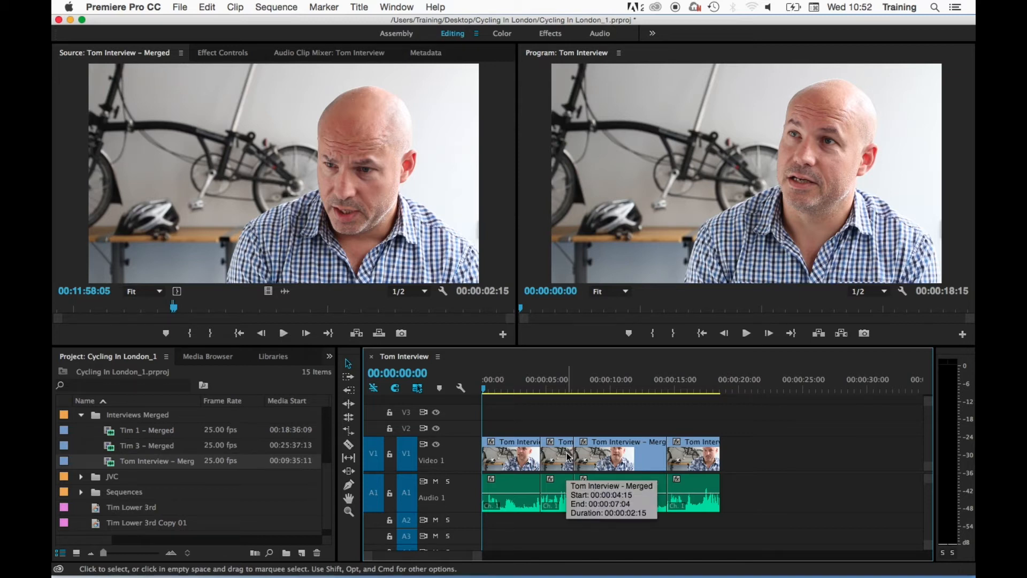
# Select the short clip that follows the first clip in the sequence
pyautogui.click(603, 453)
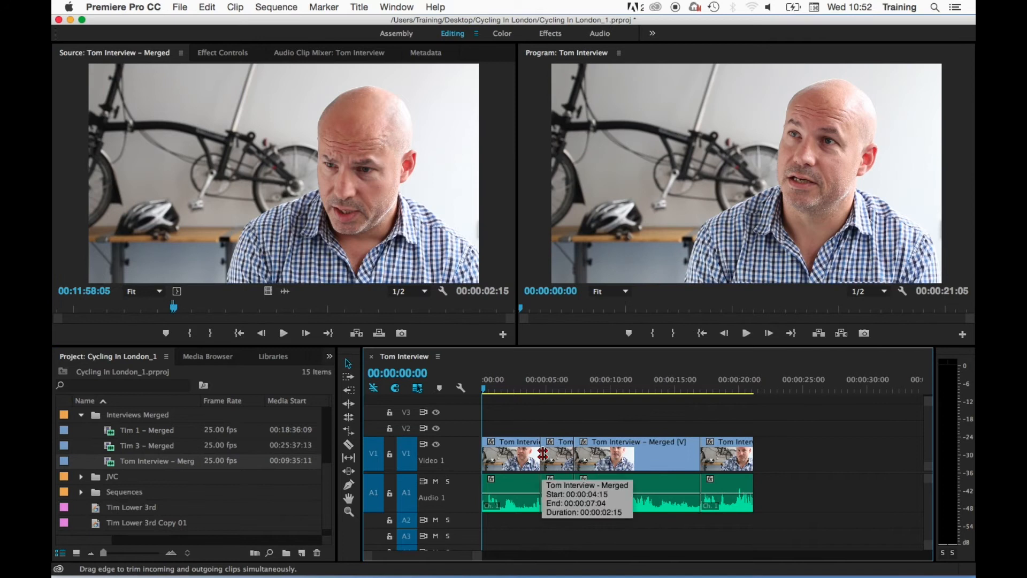
pyautogui.moveTo(543, 453)
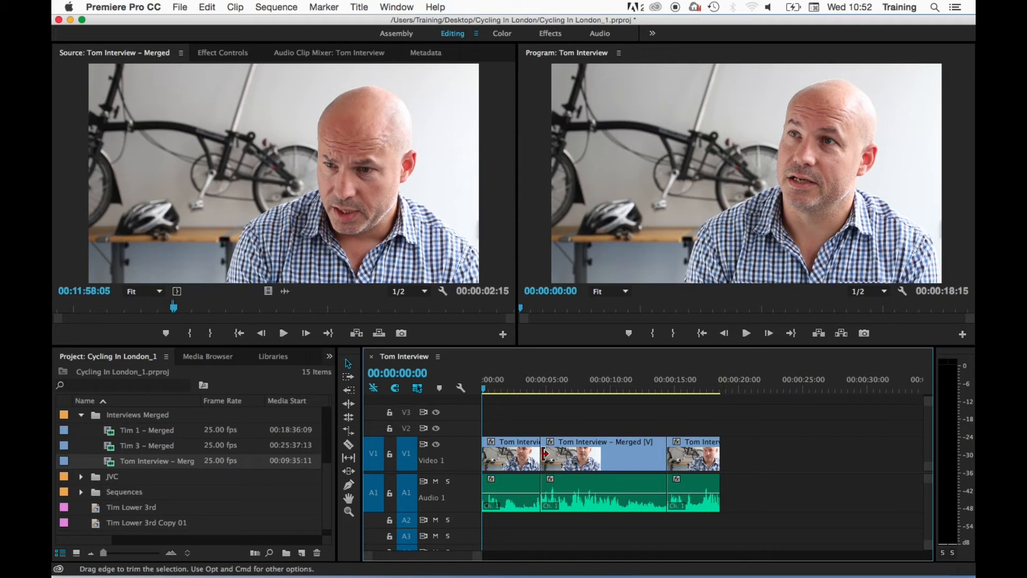
pyautogui.moveTo(485, 341)
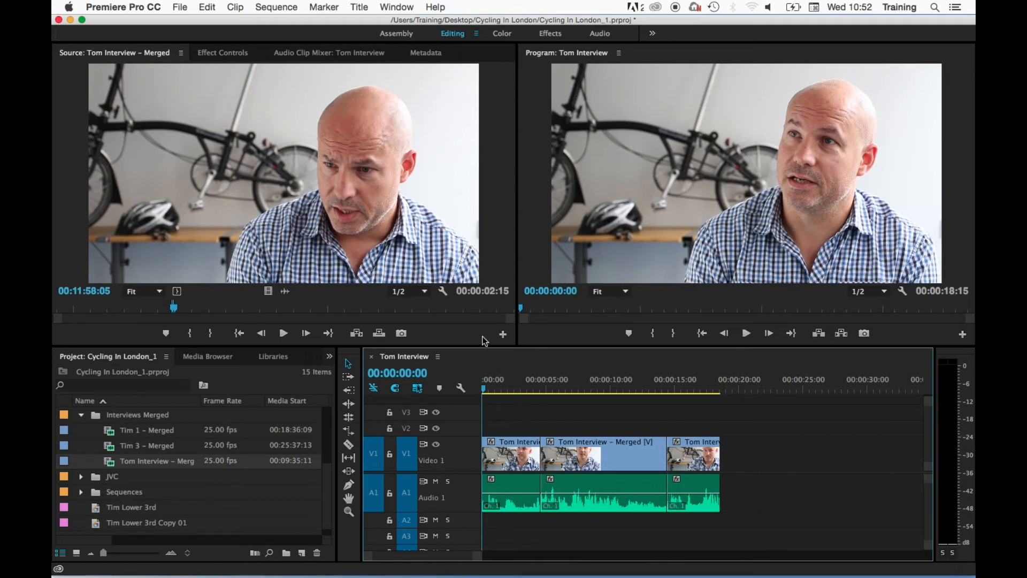
pyautogui.moveTo(308, 237)
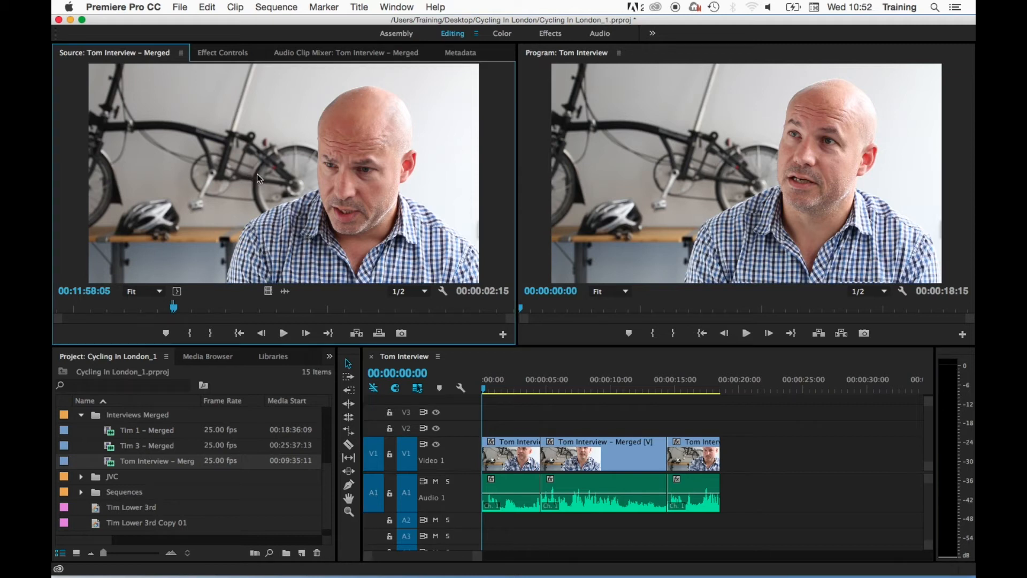
pyautogui.moveTo(452, 291)
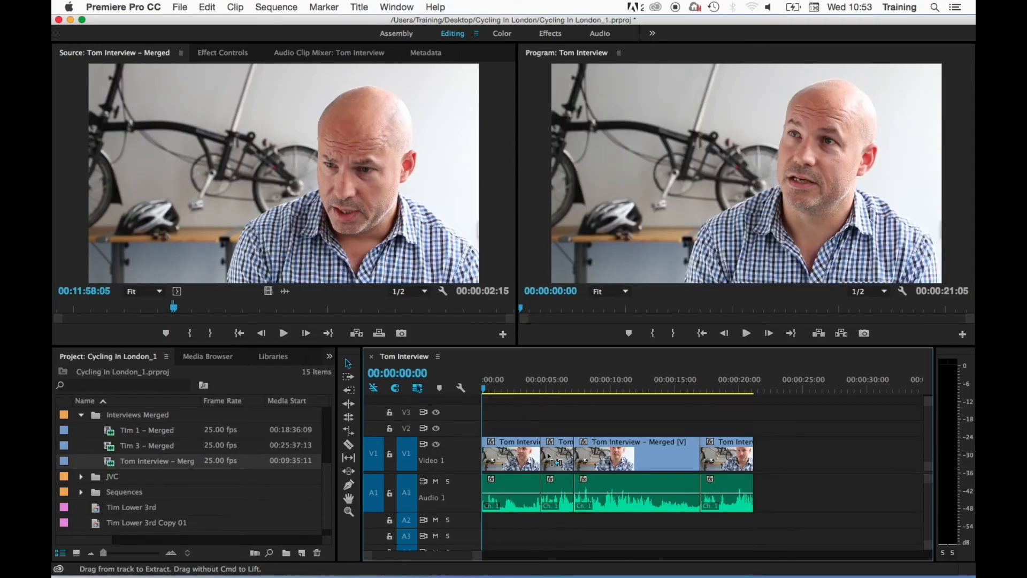
pyautogui.moveTo(551, 456)
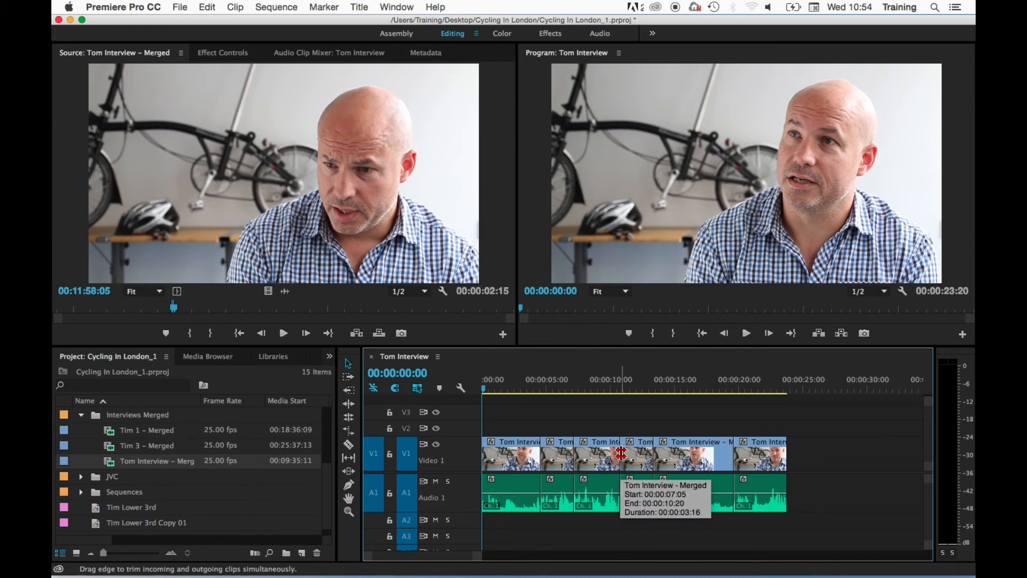
pyautogui.moveTo(622, 454)
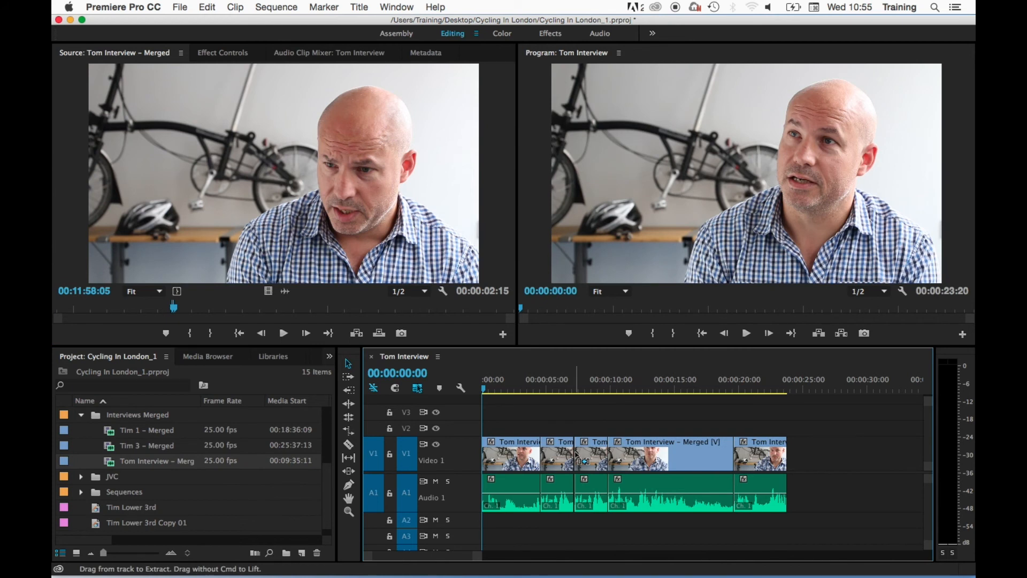
# Bring the cut near six seconds into view and select the edit point between the two clips
pyautogui.click(567, 387)
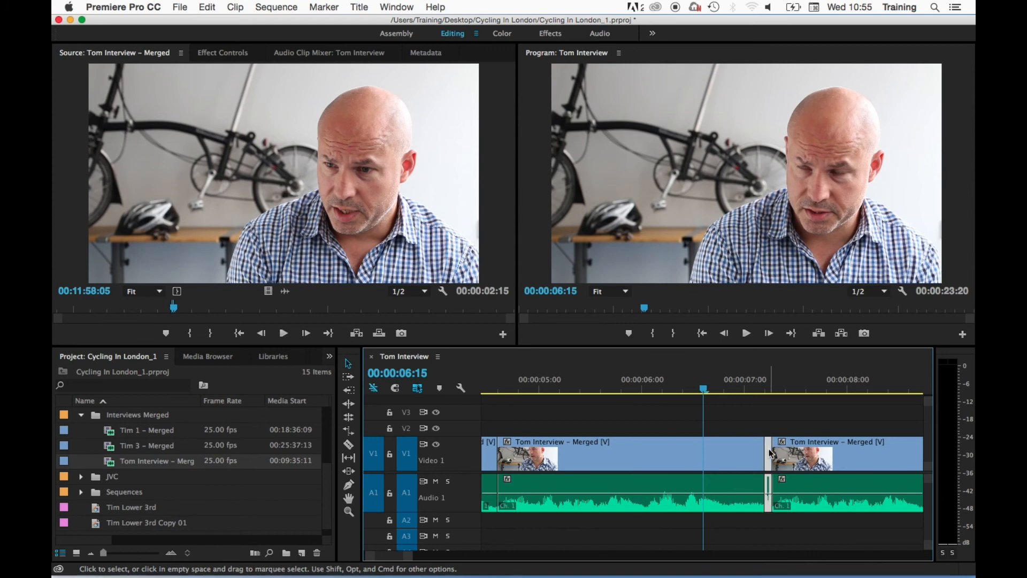
pyautogui.moveTo(770, 452)
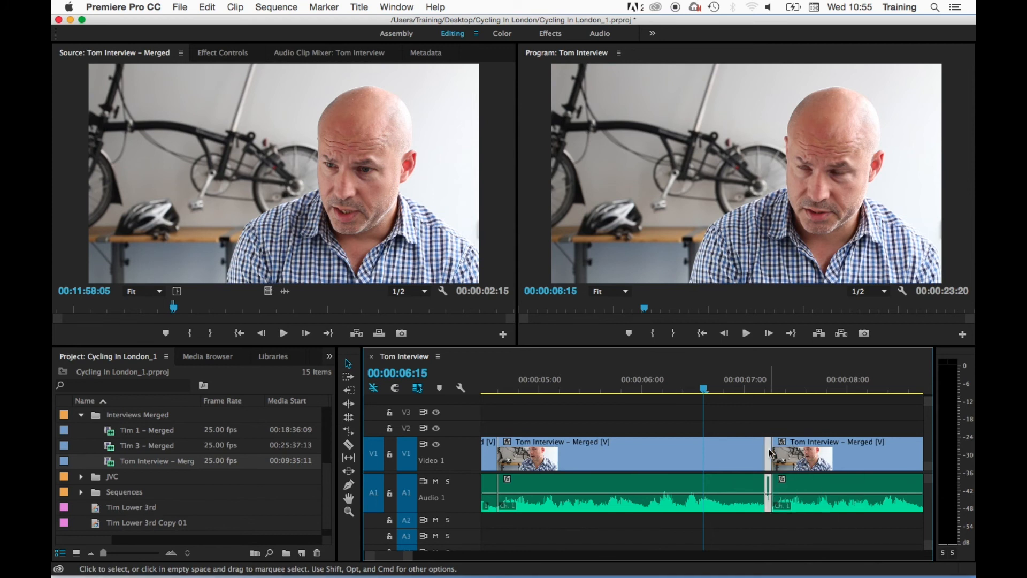
pyautogui.click(805, 390)
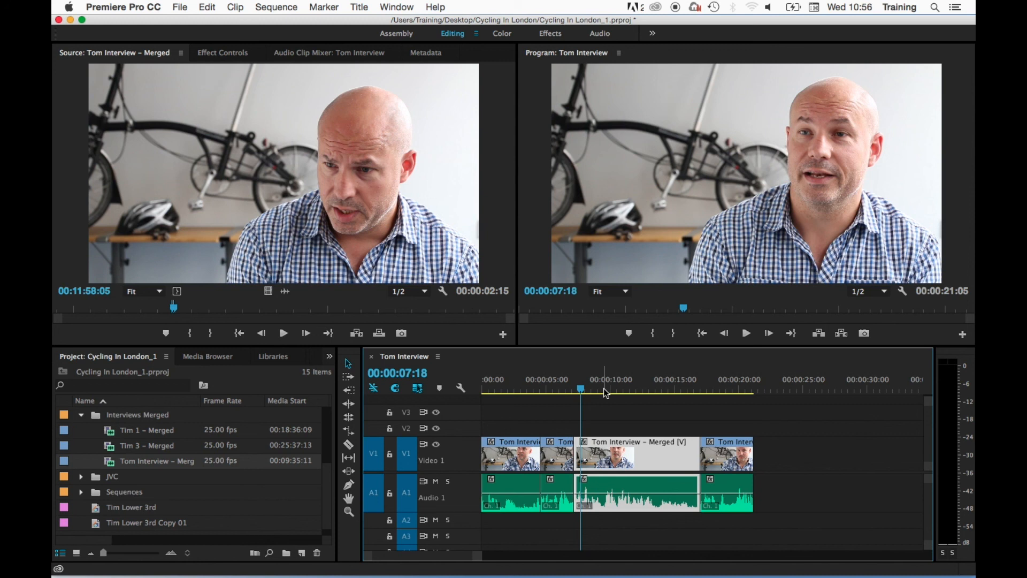
pyautogui.moveTo(346, 328)
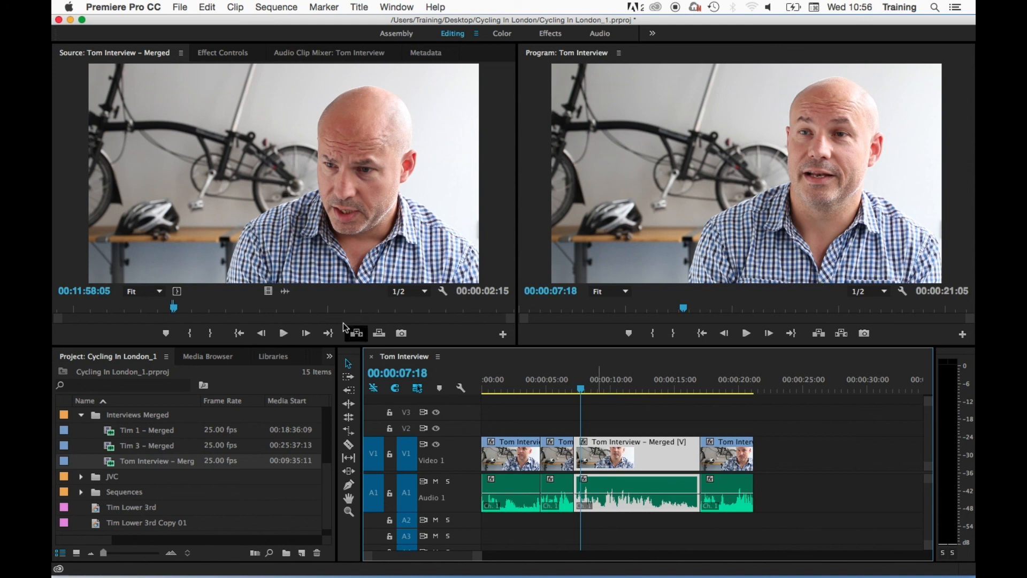